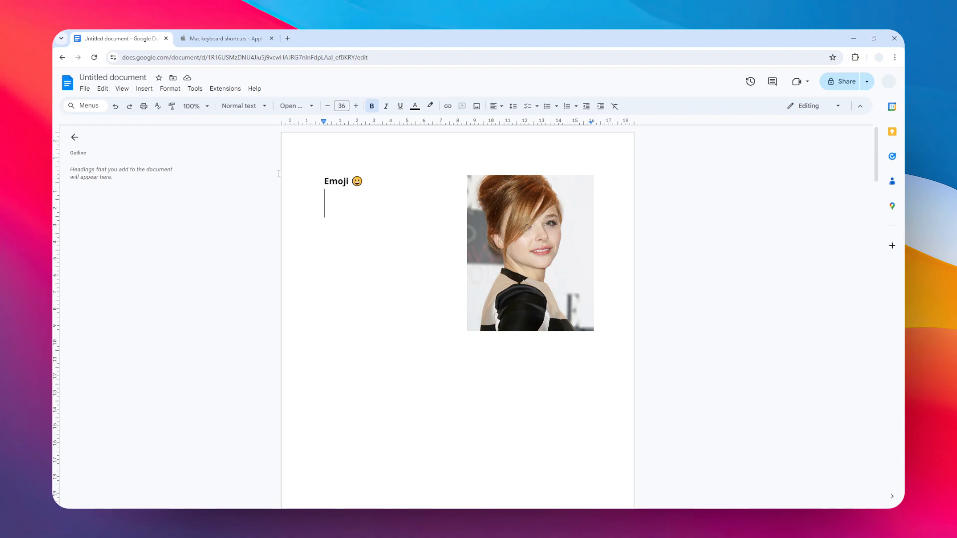
# Step: Open the emoji picker via Insert > Emoji on the empty line below the heading
pyautogui.click(143, 88)
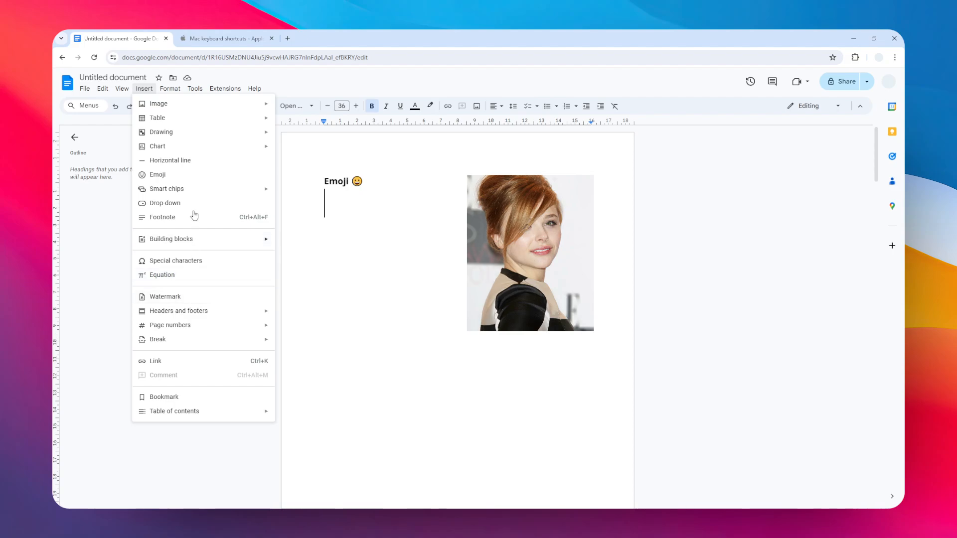
pyautogui.click(157, 175)
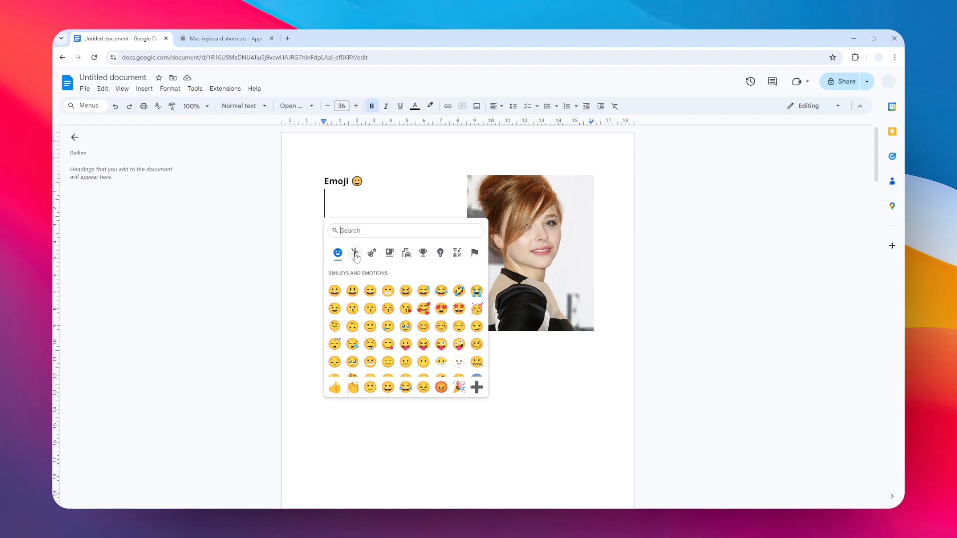
pyautogui.click(355, 252)
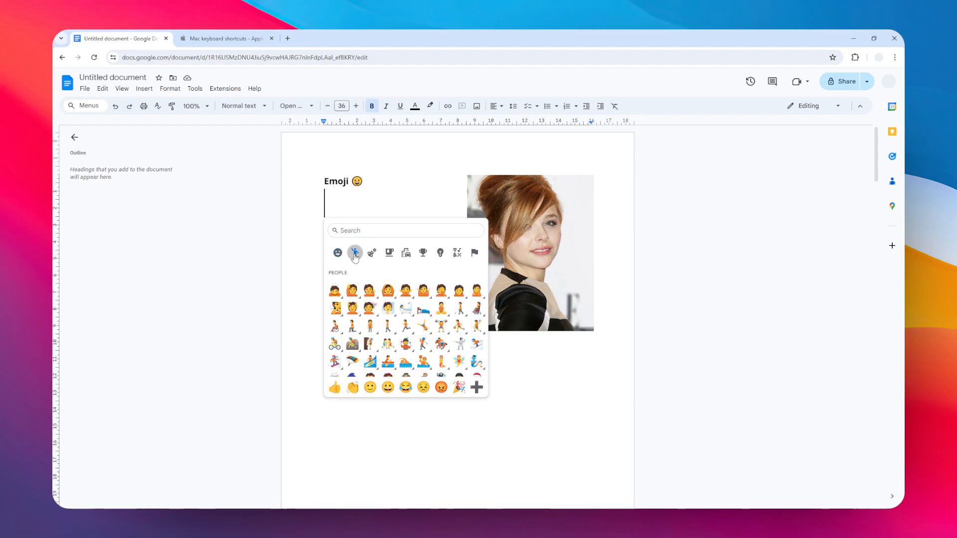
pyautogui.click(387, 253)
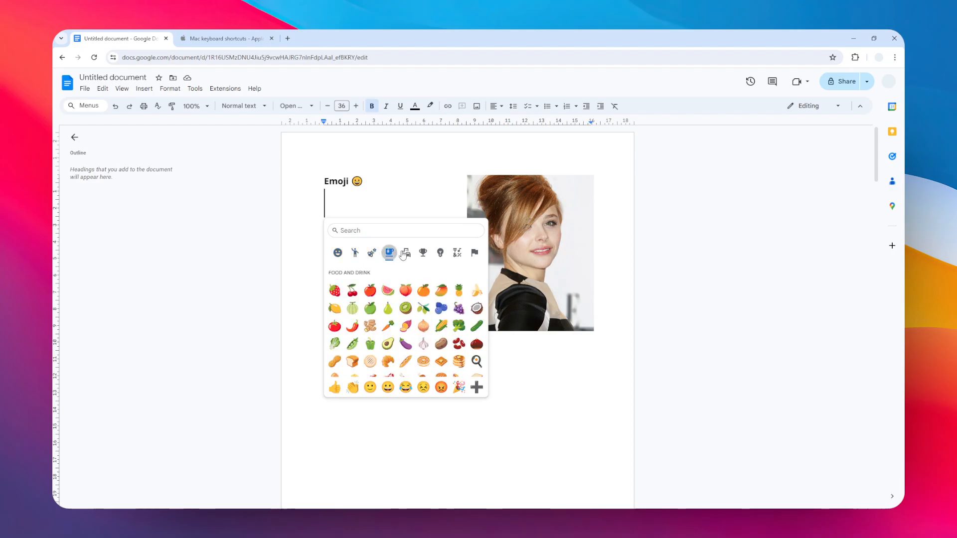
pyautogui.click(406, 253)
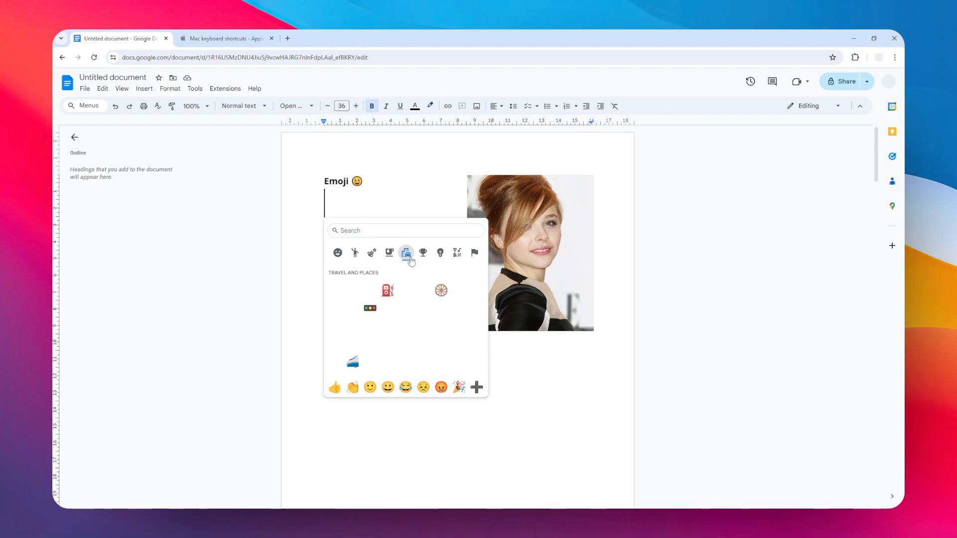
pyautogui.click(406, 252)
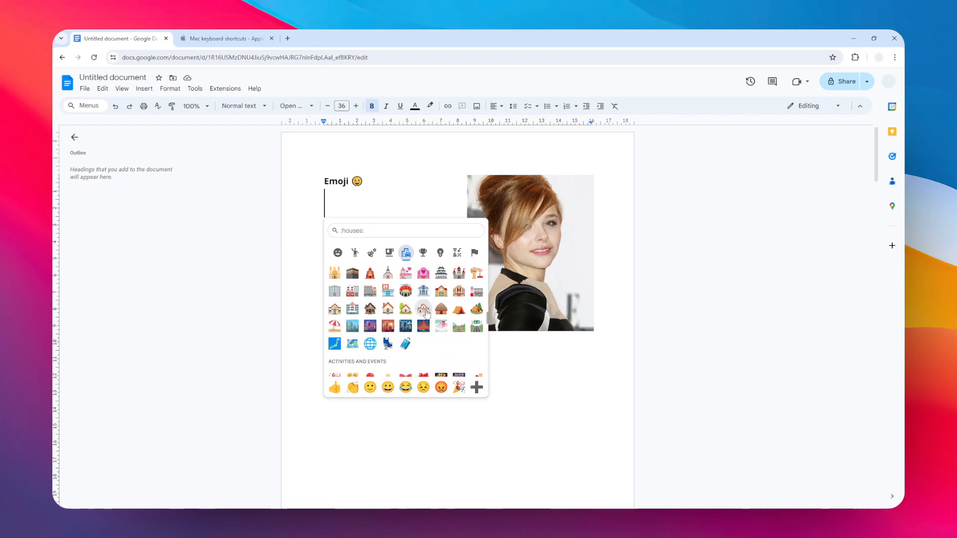
pyautogui.click(406, 231)
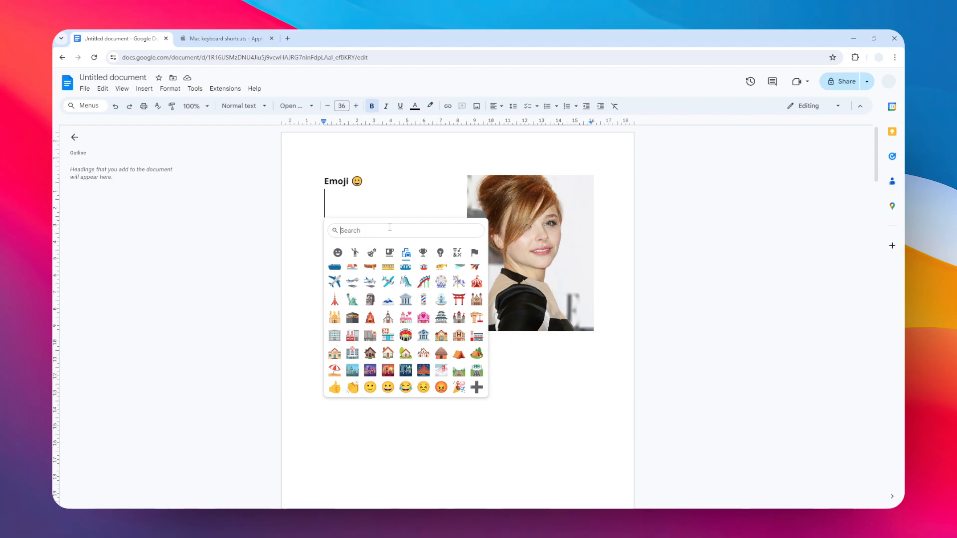
# Step: Search 'fox' in the emoji picker and insert the fox emoji below the heading
pyautogui.write('fox')
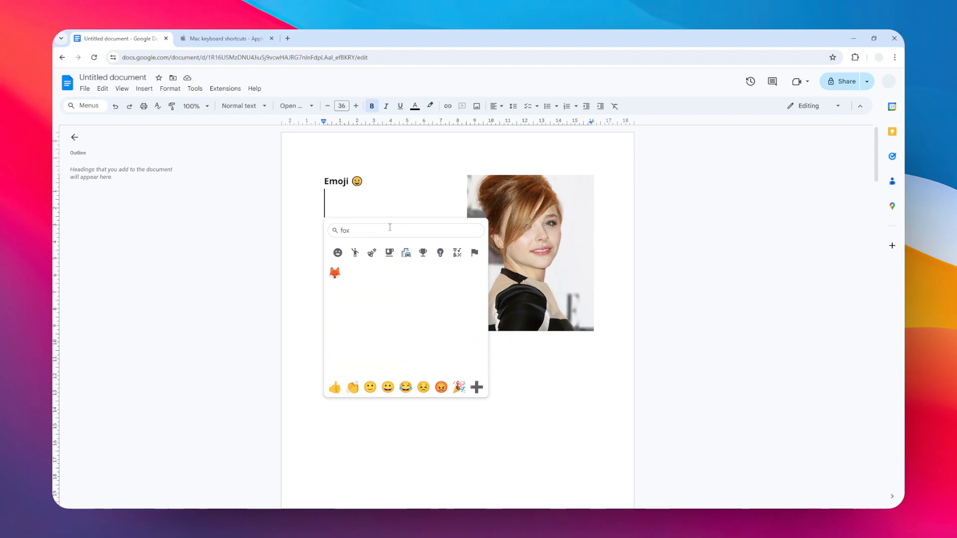
pyautogui.click(335, 272)
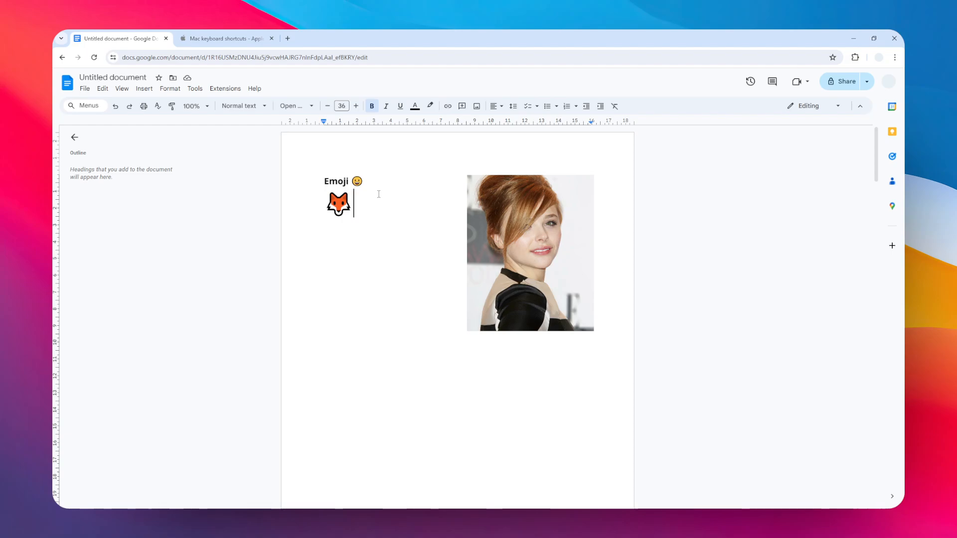
pyautogui.moveTo(382, 198)
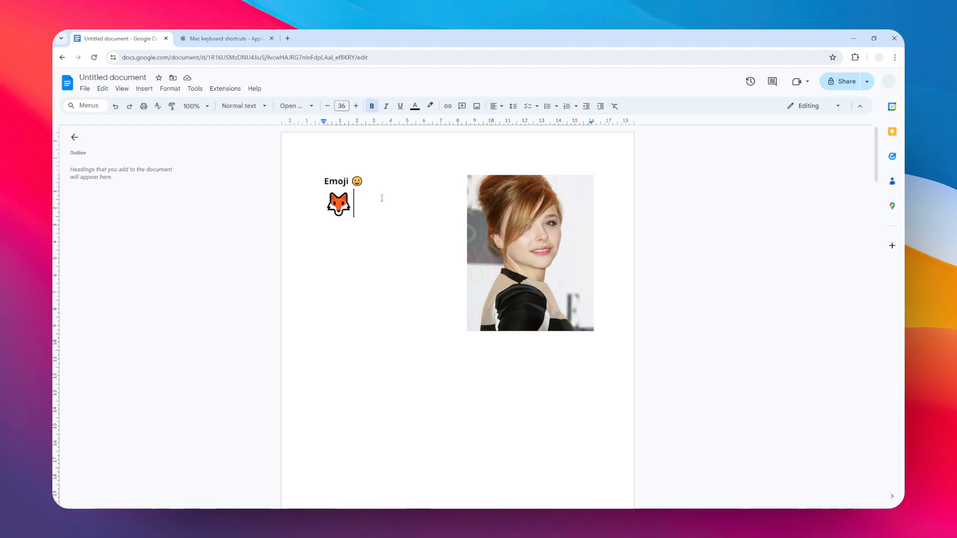
pyautogui.press('win+.')
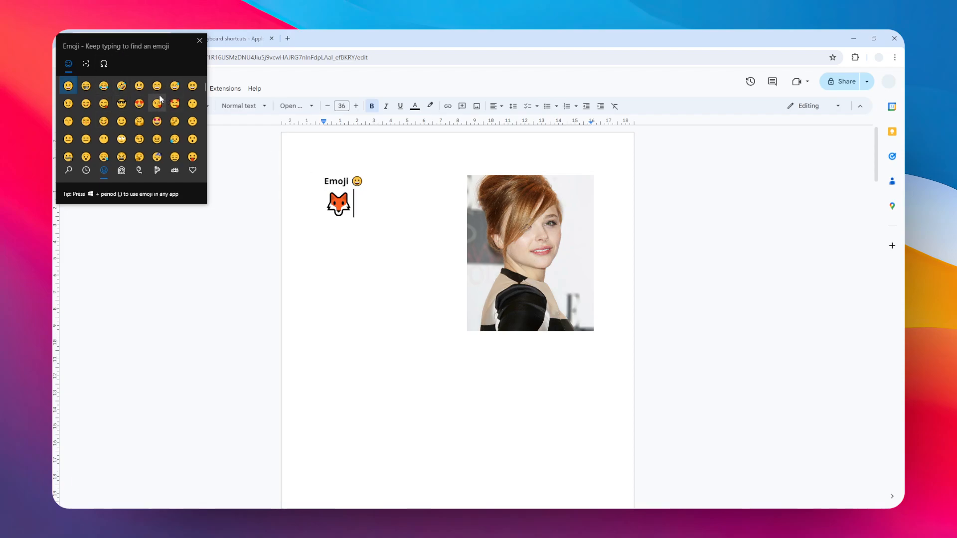
pyautogui.moveTo(139, 139)
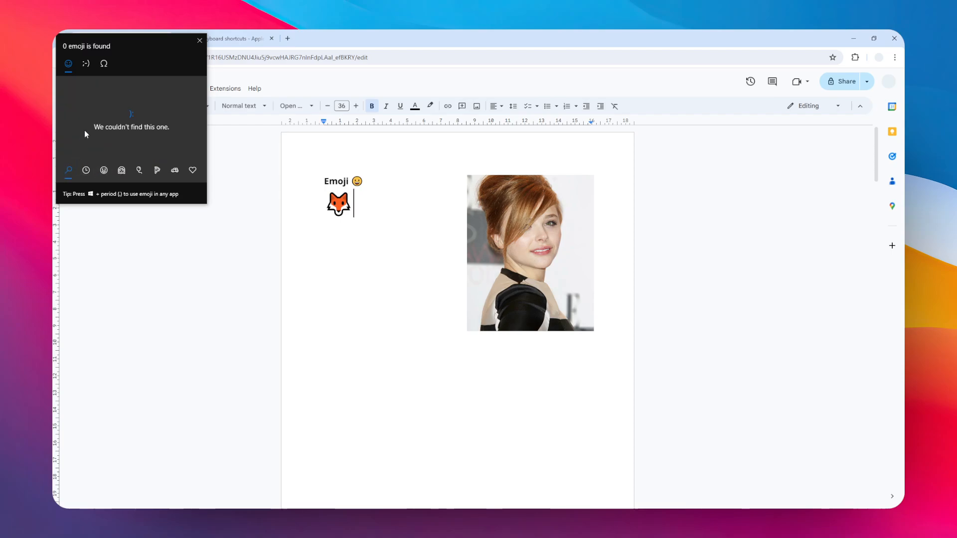
pyautogui.moveTo(119, 125)
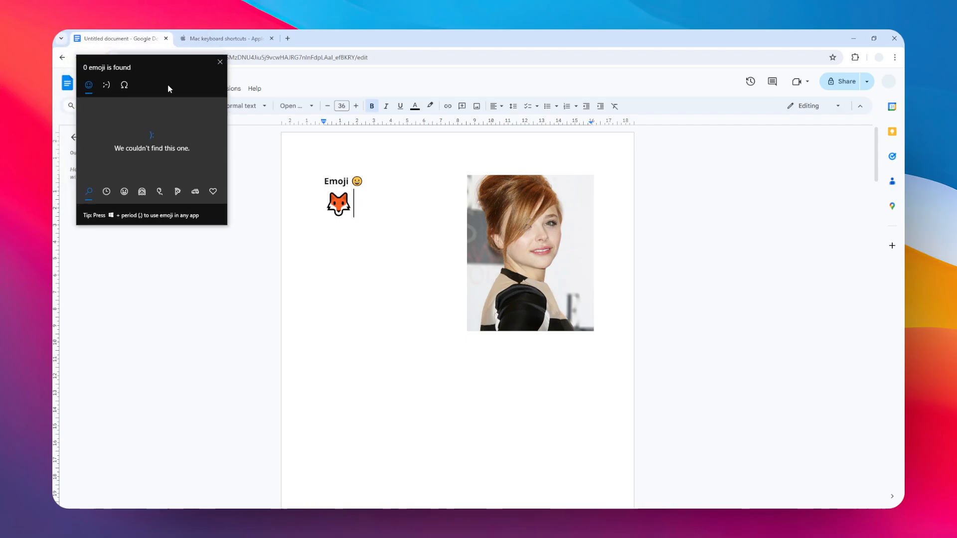
pyautogui.click(219, 62)
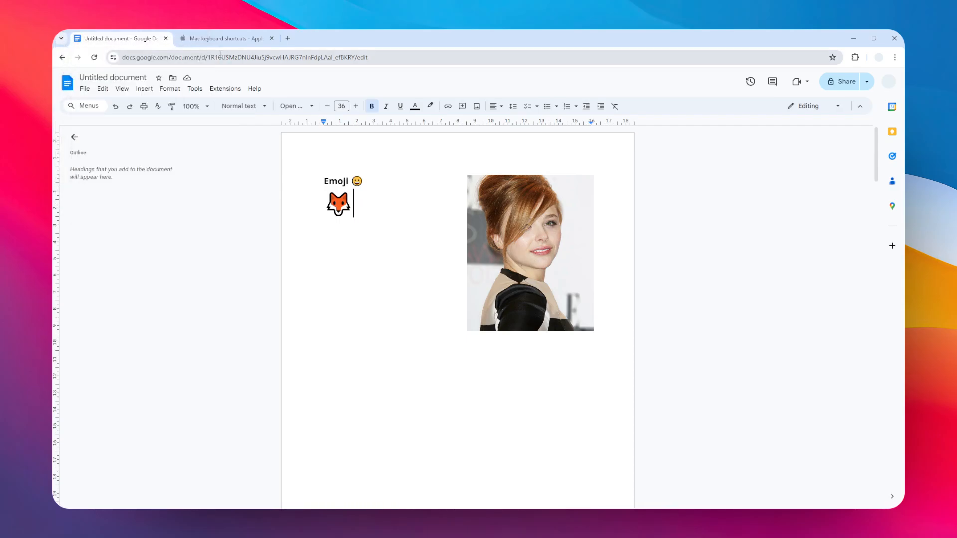
pyautogui.click(227, 39)
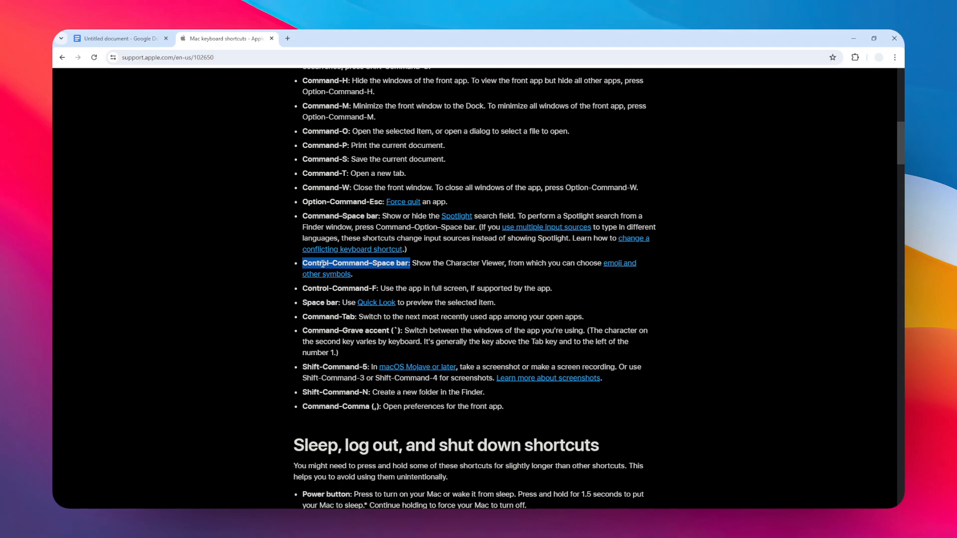